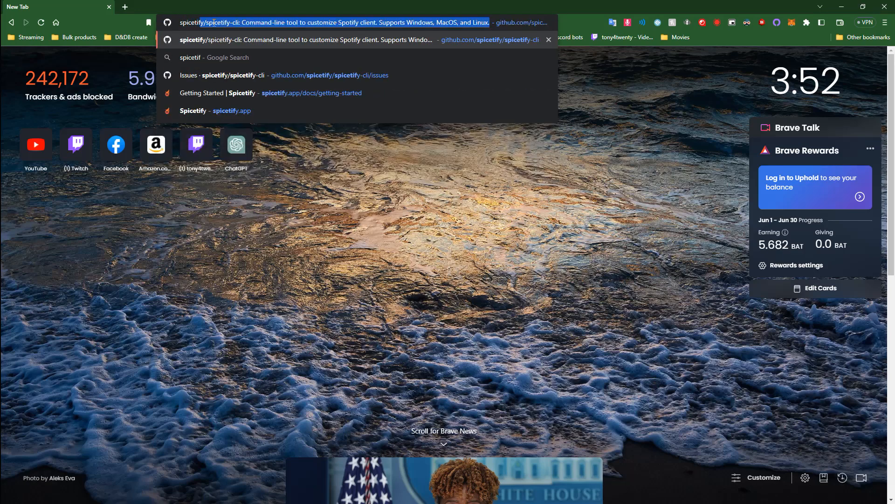
# Browse the spicetify-cli GitHub repository, then scroll through spicetify.app's feature overview.
pyautogui.click(334, 22)
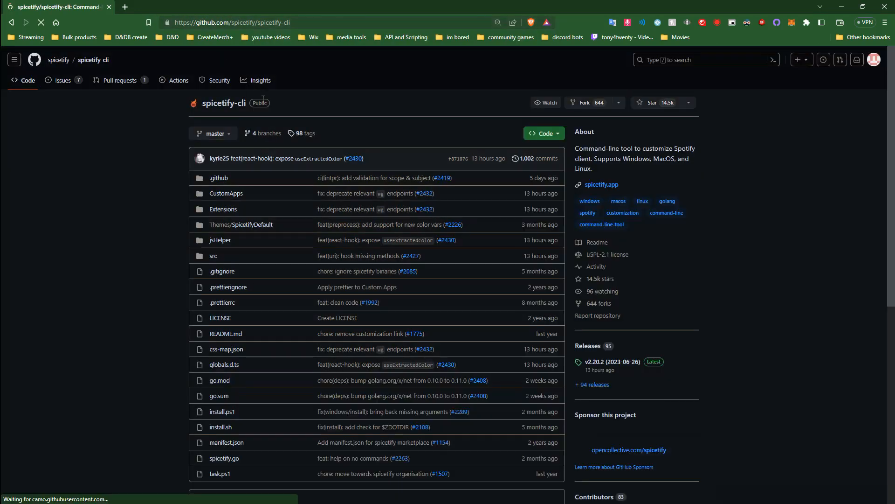
pyautogui.scroll(-3)
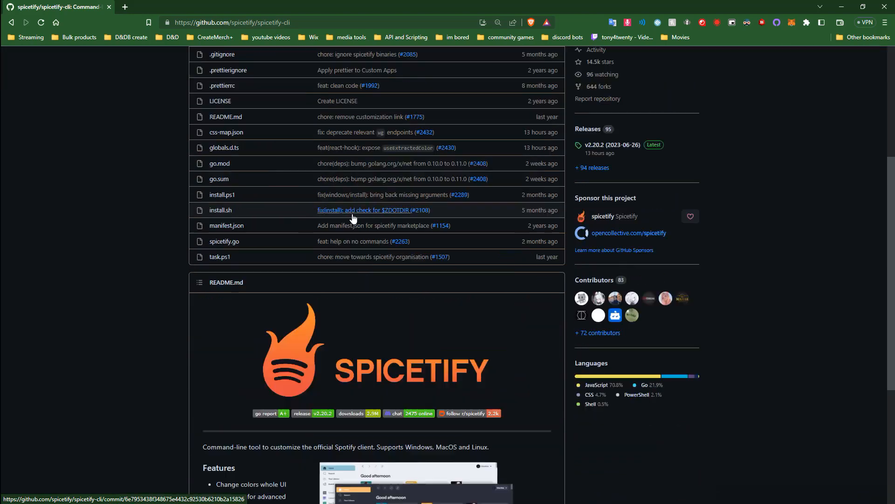
pyautogui.scroll(3)
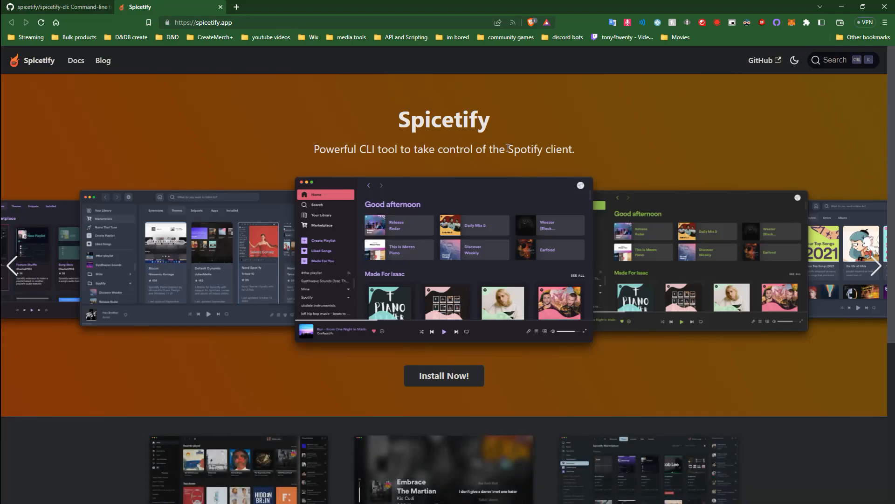
pyautogui.scroll(-3)
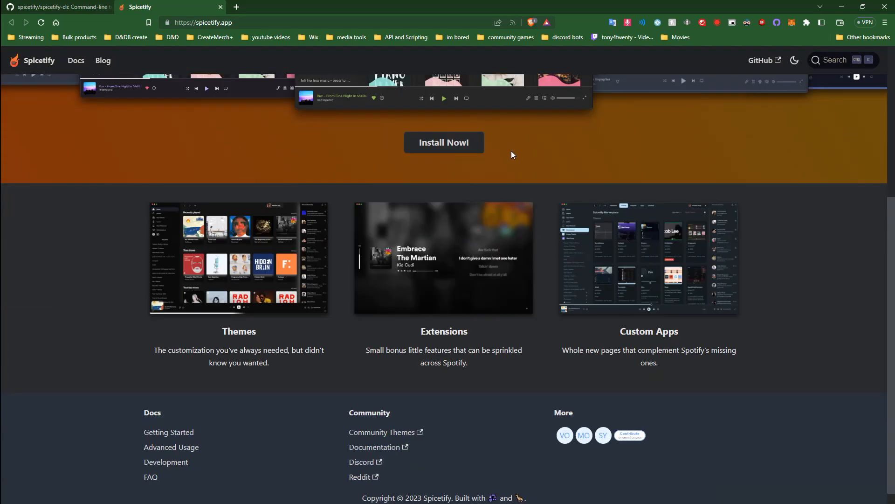
pyautogui.scroll(3)
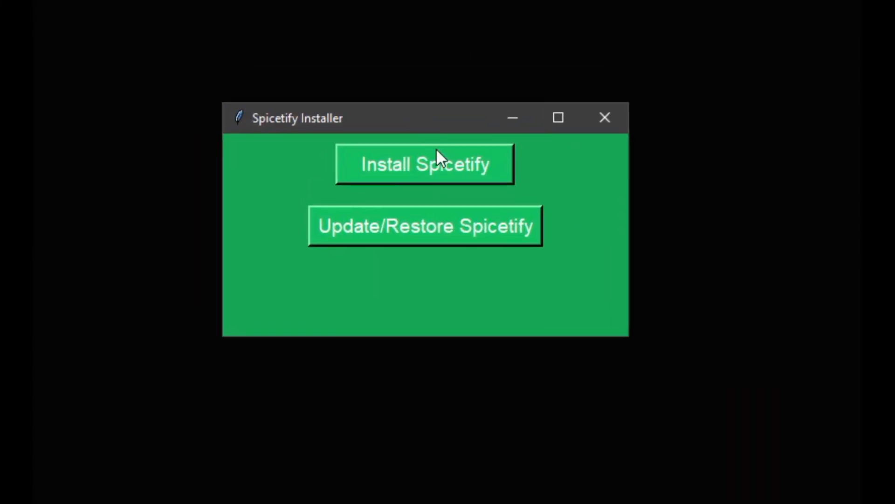
pyautogui.moveTo(498, 256)
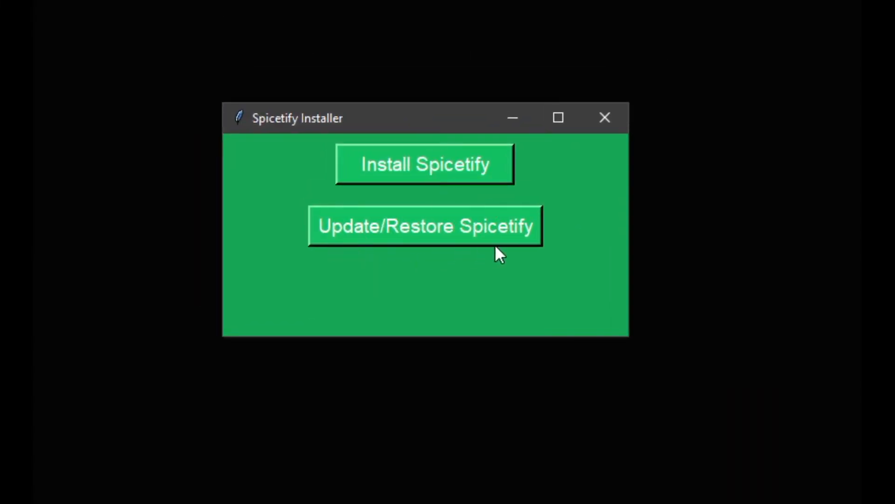
pyautogui.moveTo(375, 244)
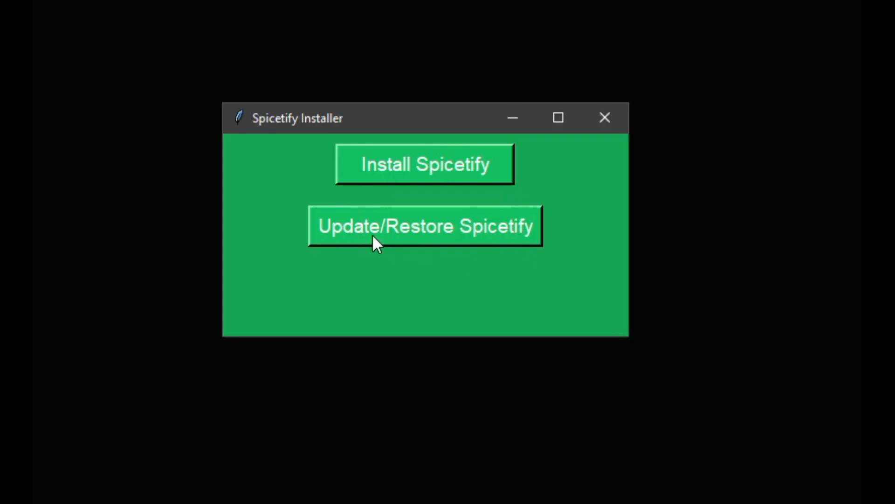
pyautogui.click(425, 225)
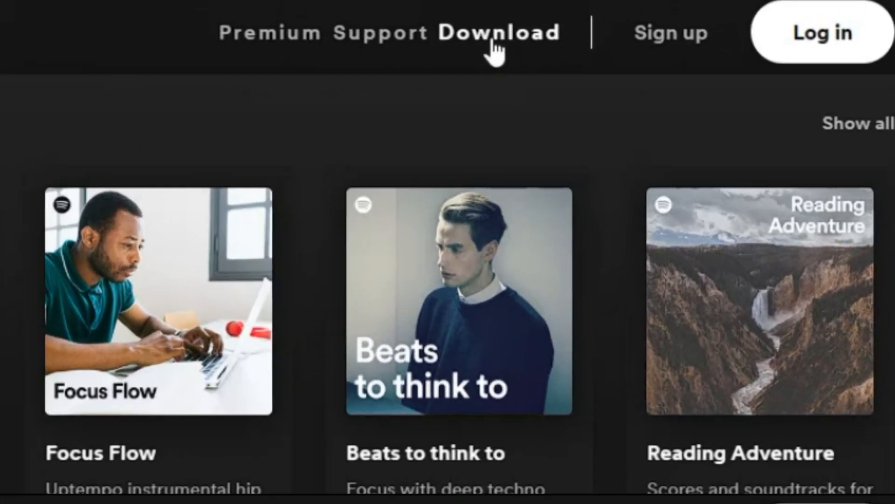
pyautogui.click(498, 32)
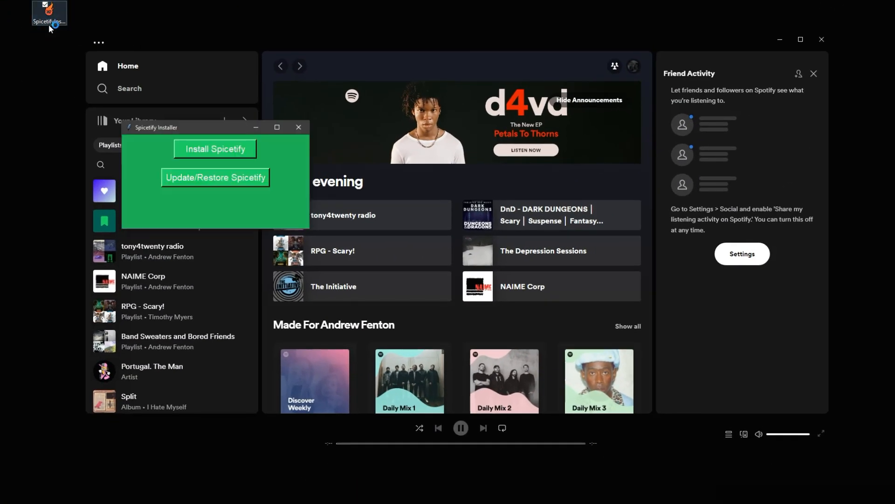
# Run Install Spicetify until the checkmark appears, then move the installer window aside.
pyautogui.click(214, 148)
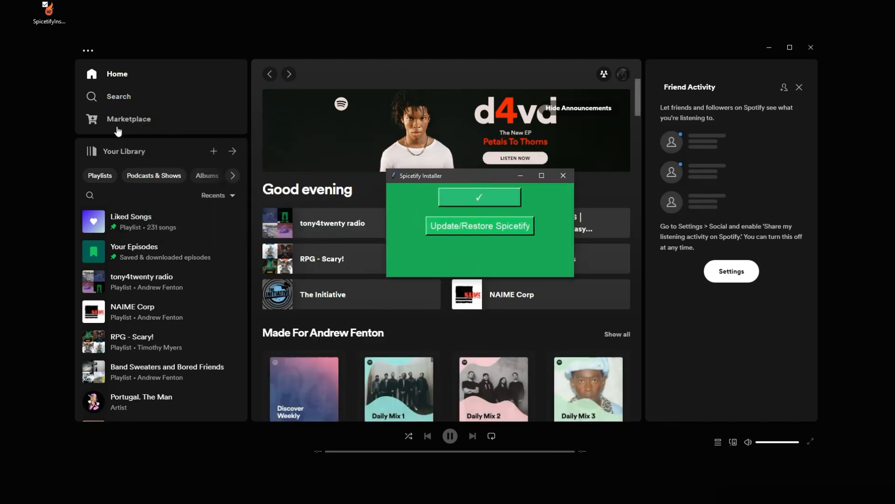
pyautogui.moveTo(420, 175); pyautogui.dragTo(382, 171)
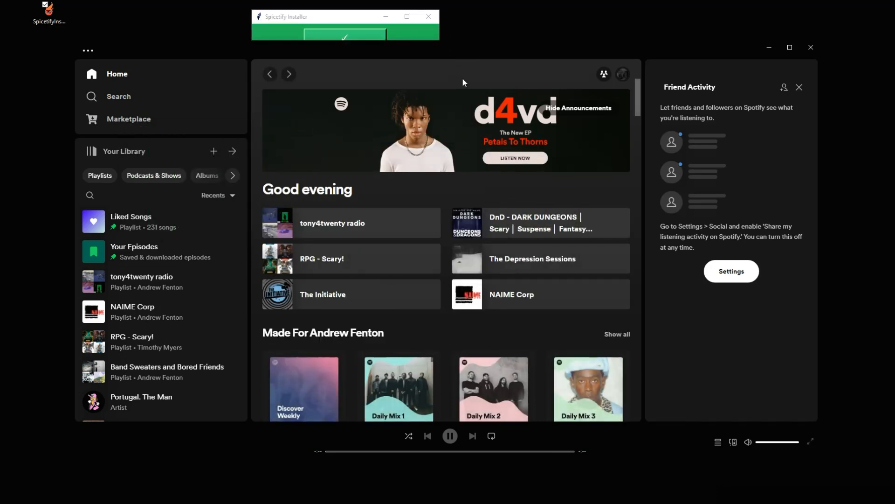
# Find Bloom in the Marketplace Themes tab and install it.
pyautogui.click(129, 119)
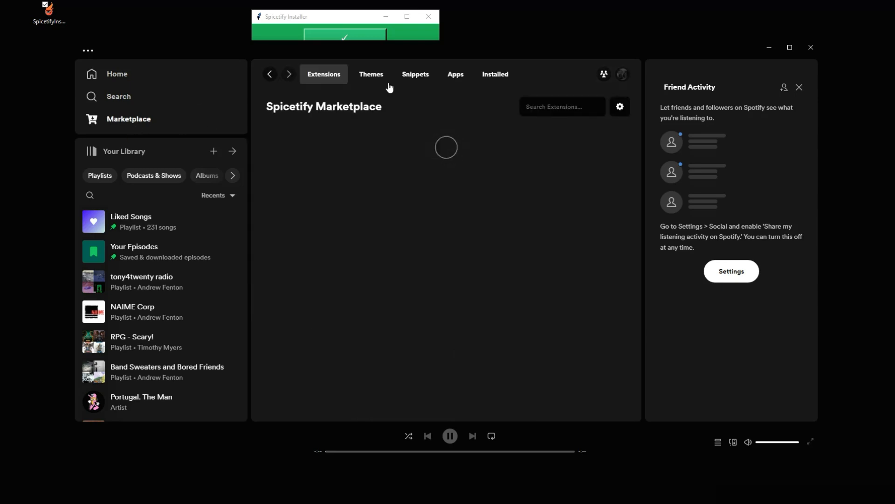
pyautogui.click(371, 75)
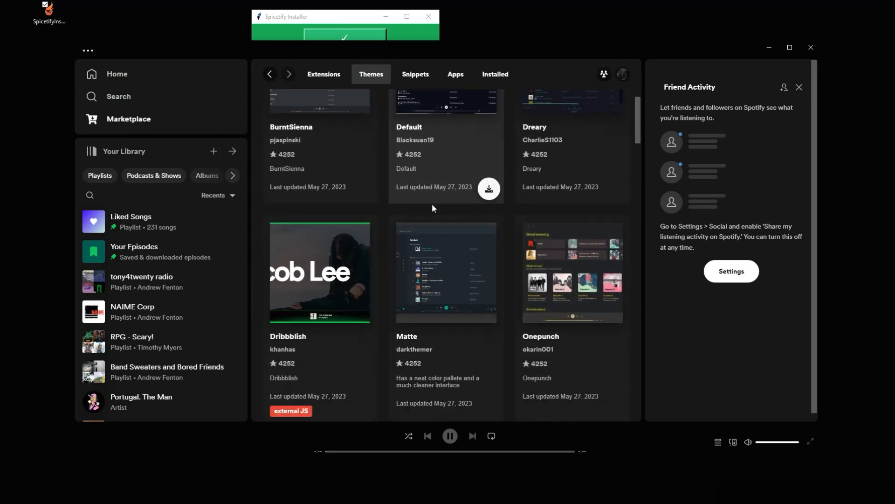
pyautogui.scroll(-3)
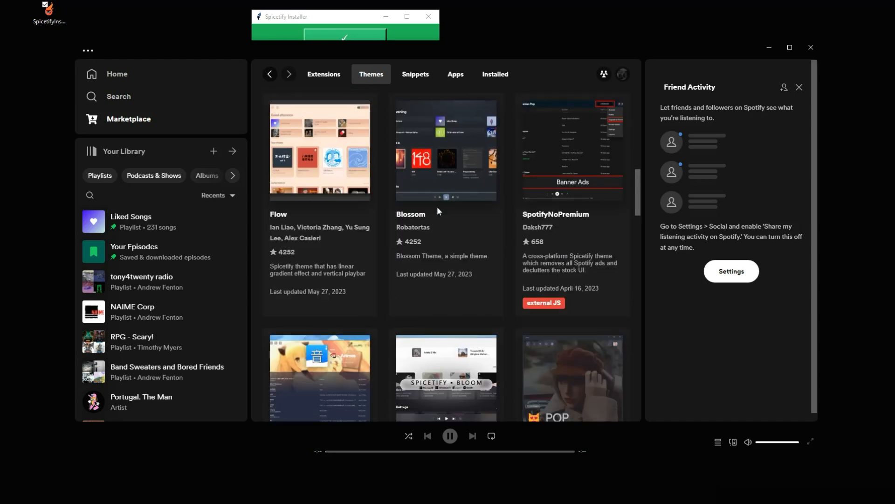
pyautogui.scroll(-3)
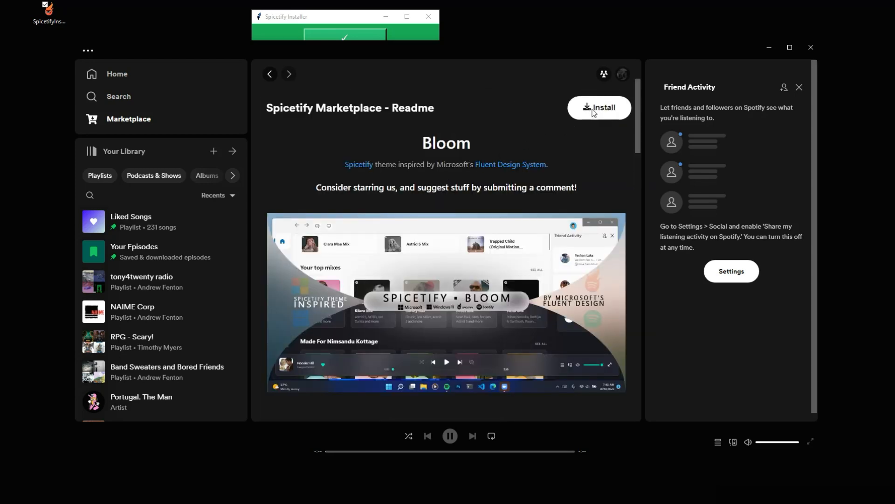
pyautogui.click(599, 107)
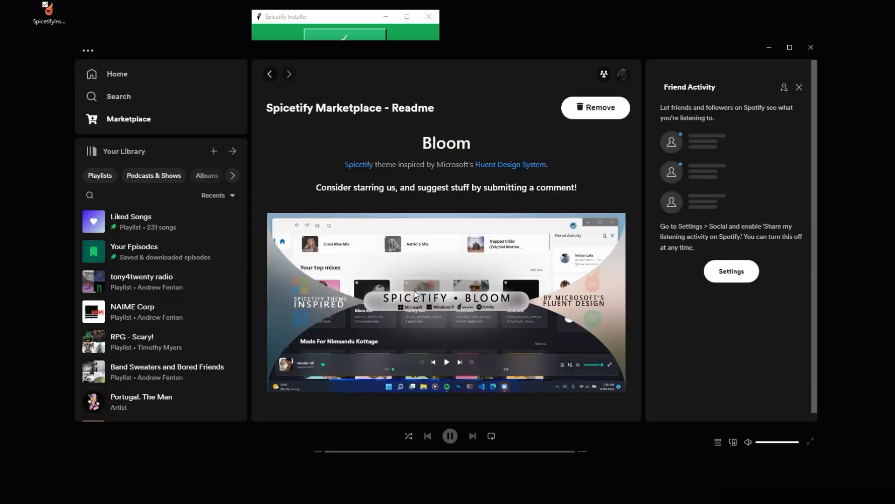
pyautogui.click(117, 87)
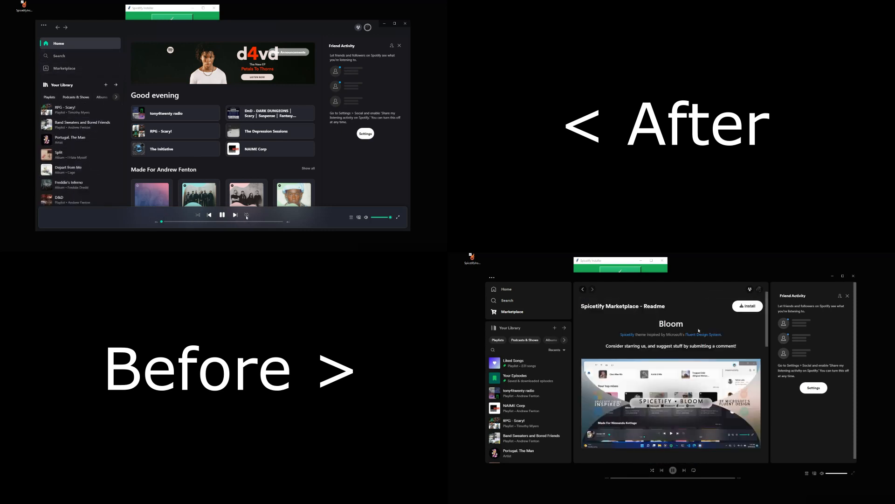
pyautogui.click(748, 306)
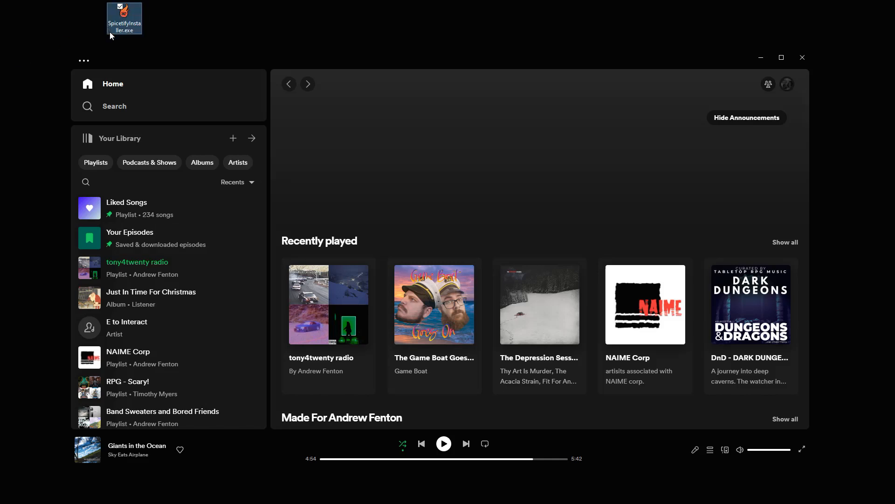
# Launch SpicetifyInstaller.exe from the desktop and run Update/Restore Spicetify.
pyautogui.doubleClick(124, 18)
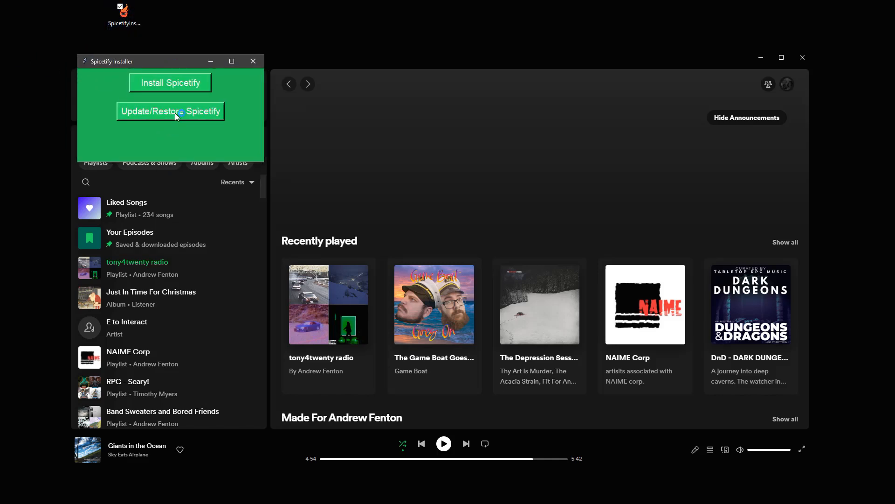
pyautogui.click(170, 111)
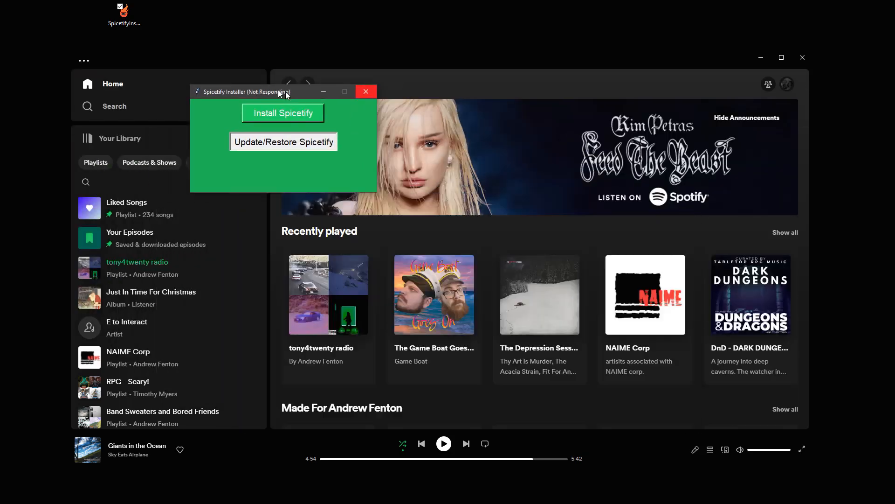
pyautogui.click(283, 113)
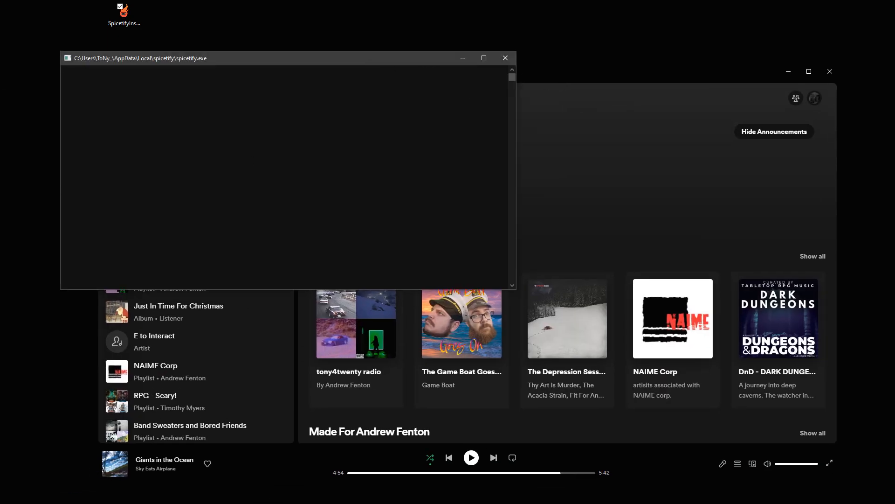
pyautogui.click(505, 58)
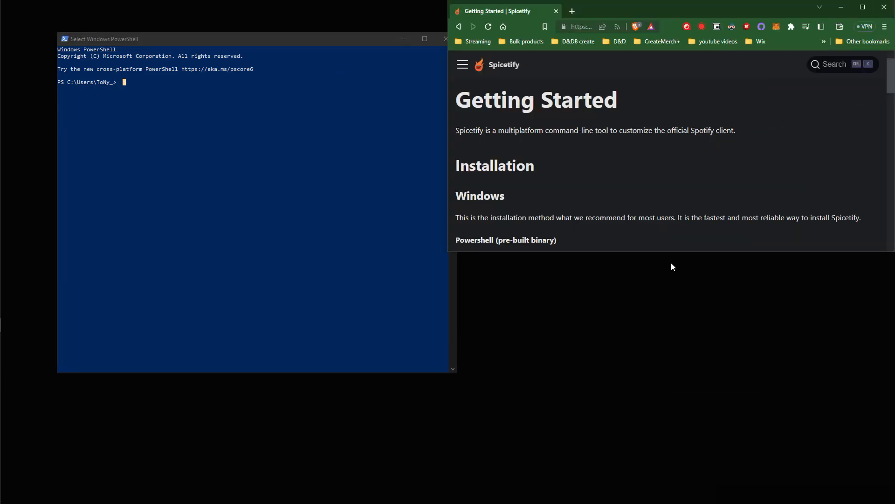
# Run the iwr install.ps1 script to install spicetify-cli 2.20.2, then enter the Marketplace install command.
pyautogui.scroll(-3)
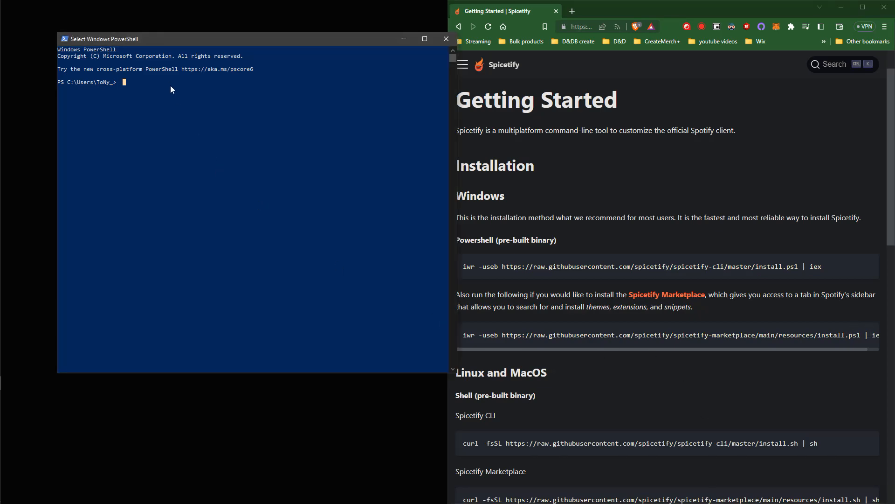
pyautogui.press('Return')
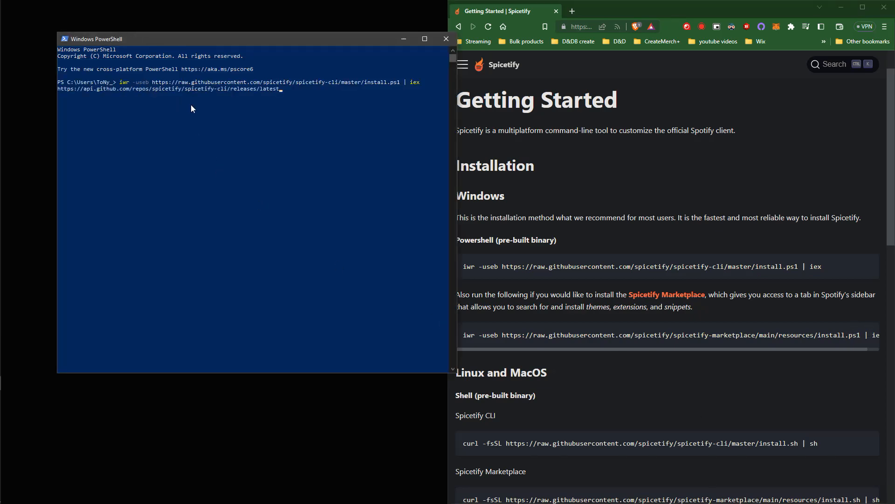
pyautogui.scroll(-3)
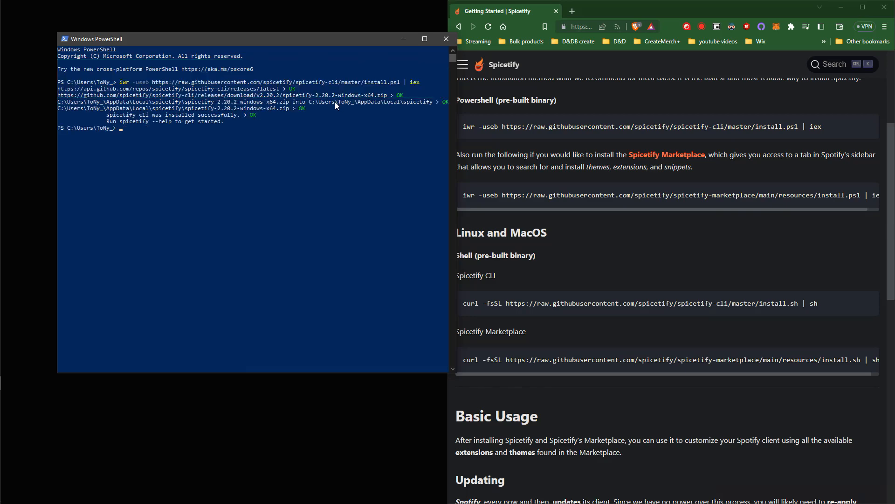
pyautogui.write('iwr -useb https://raw.githubusercontent.com/spicetify/spicetify-marketplace/main/resources/install.ps1 | iex')
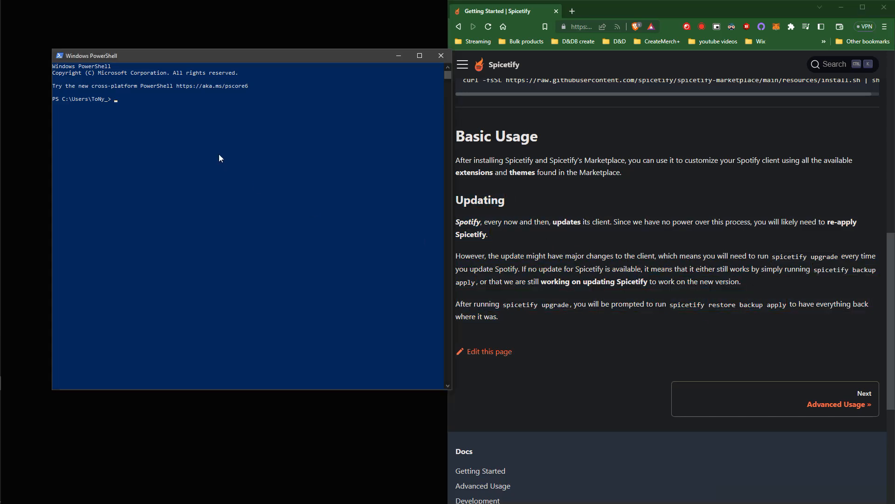
# Run spicetify backup in PowerShell.
pyautogui.write('spicetify upgrade')
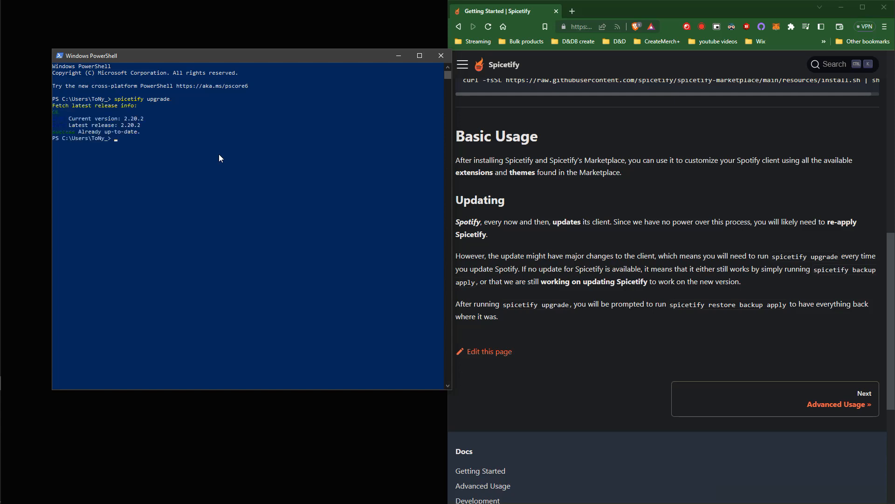
pyautogui.write('spicetify backup')
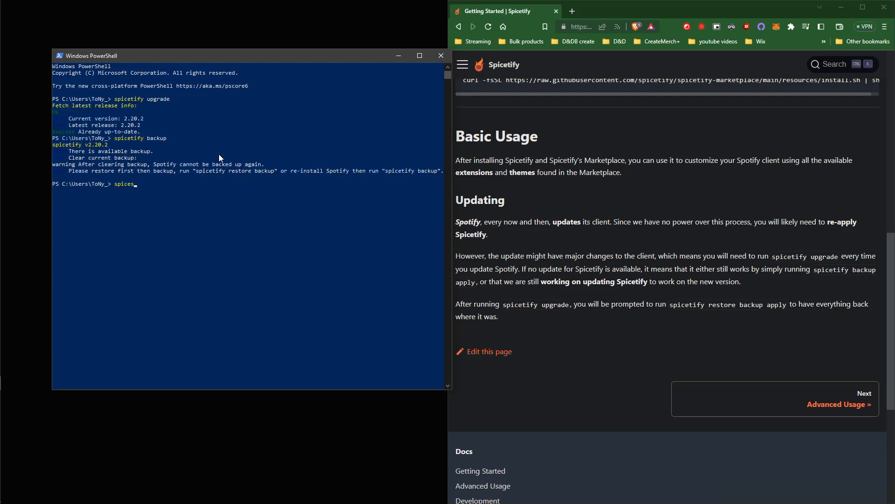
pyautogui.write('spicetify back')
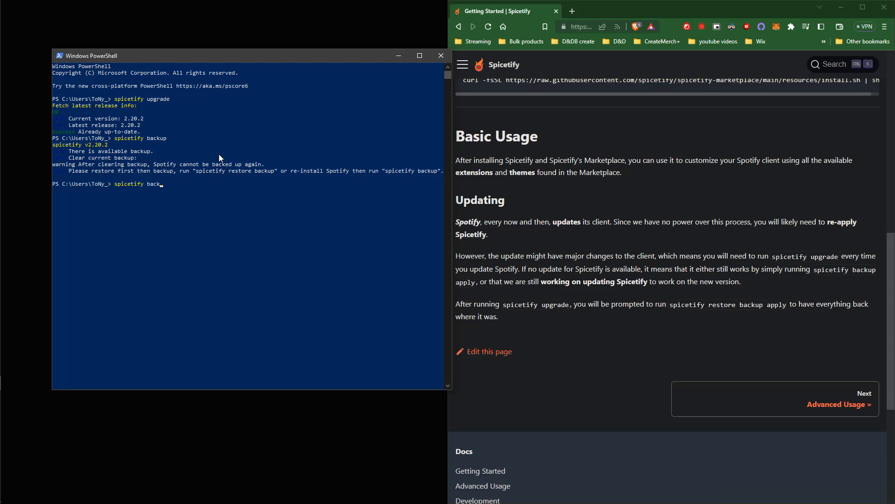
pyautogui.press('Return')
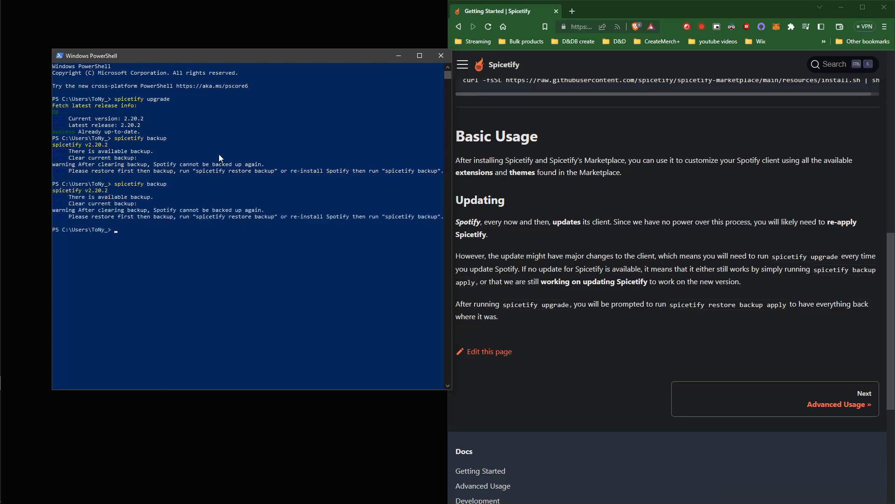
# Run spicetify restore backup apply to restore Spotify and reapply Spicetify.
pyautogui.write('spicetify')
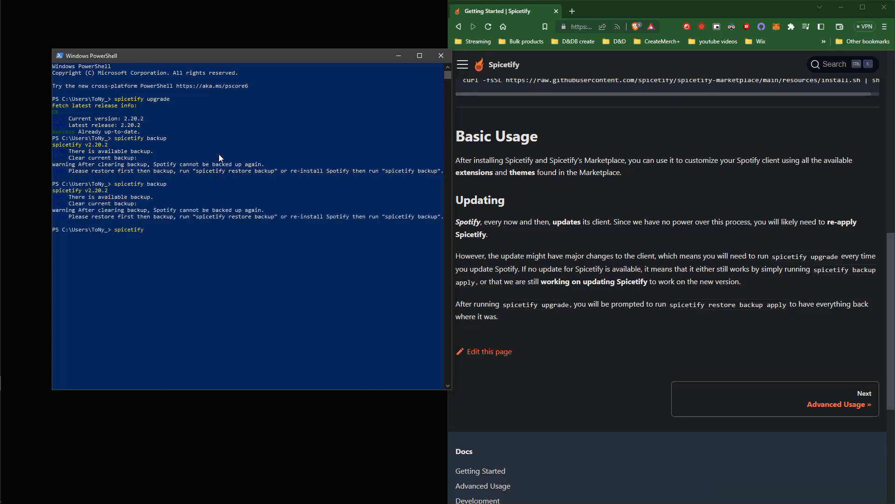
pyautogui.write('restore backup apply')
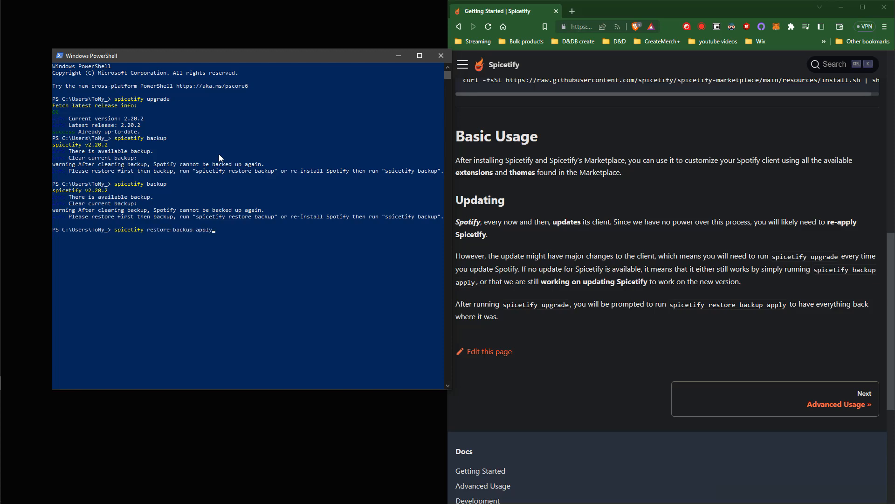
pyautogui.press('Return')
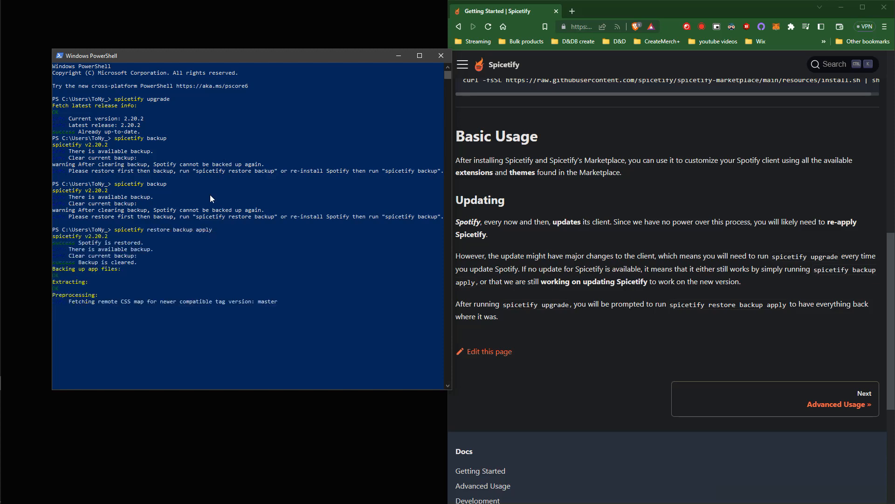